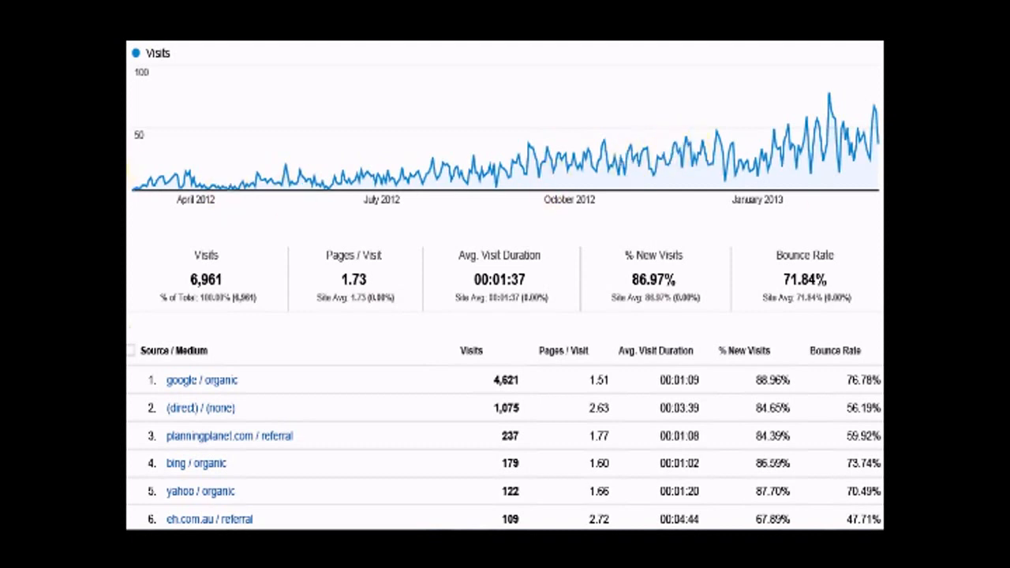
{"action": "mouse_move", "coordinate": [136, 190]}
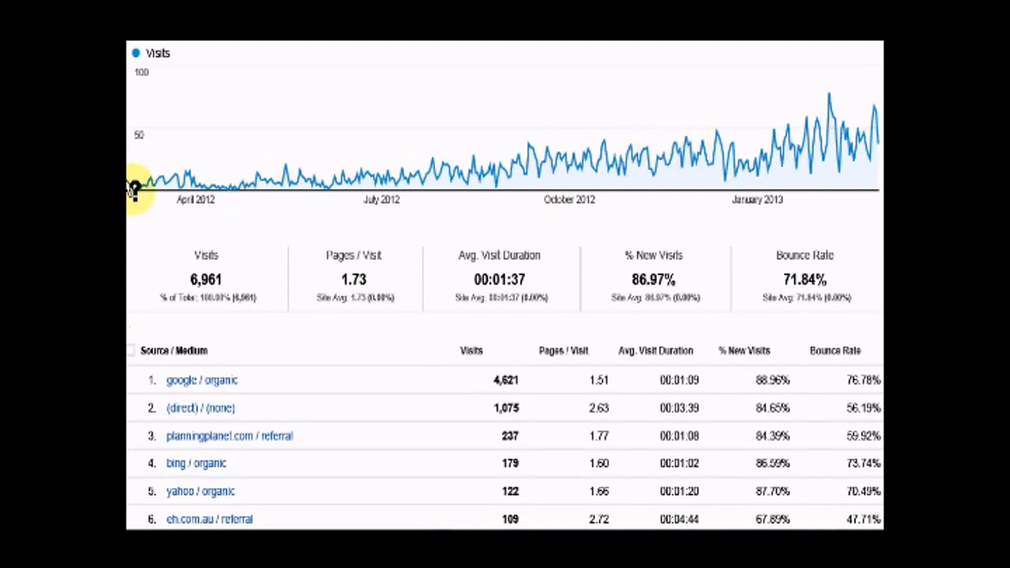
{"action": "mouse_move", "coordinate": [290, 186]}
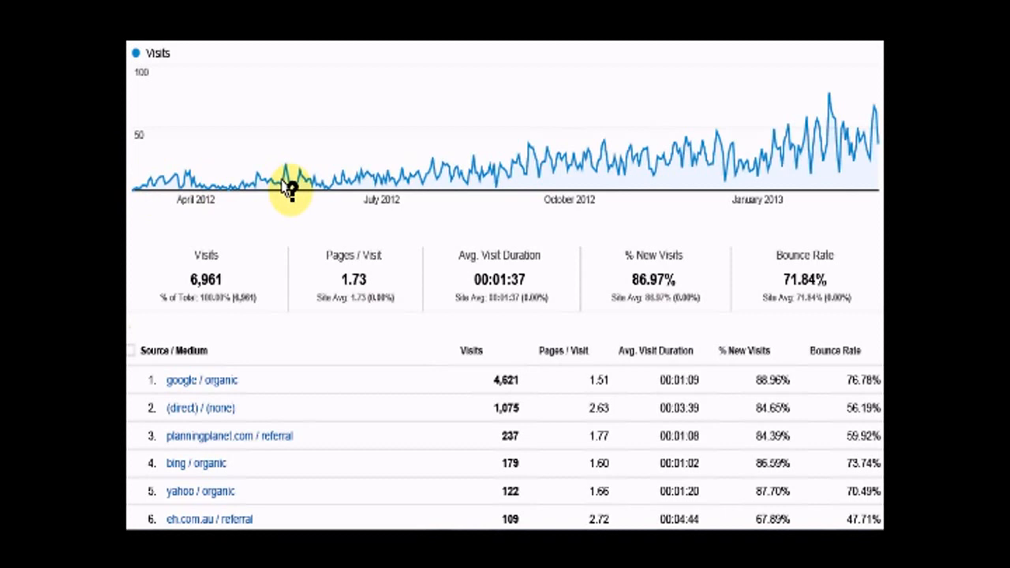
{"action": "mouse_move", "coordinate": [461, 161]}
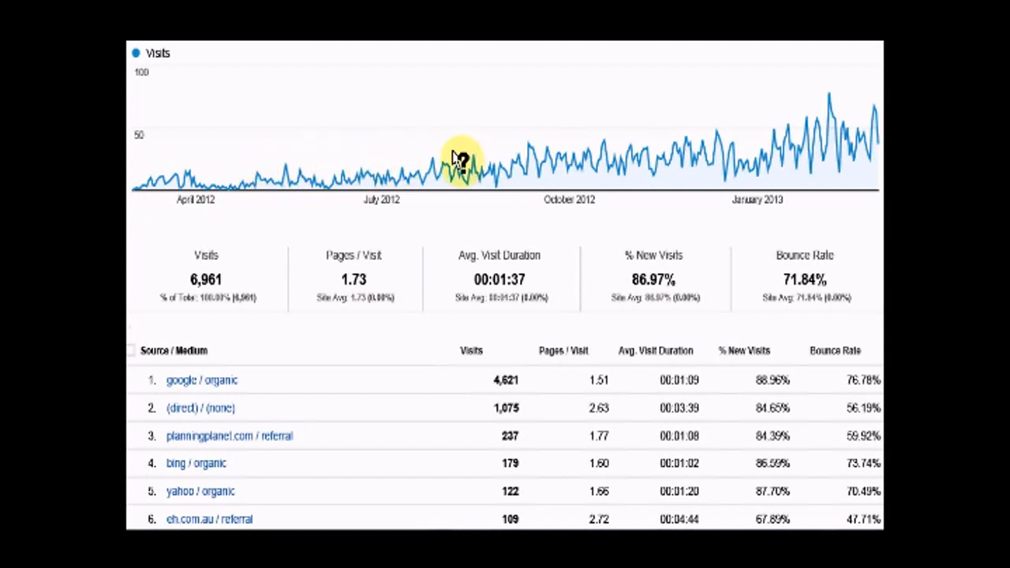
{"action": "mouse_move", "coordinate": [640, 158]}
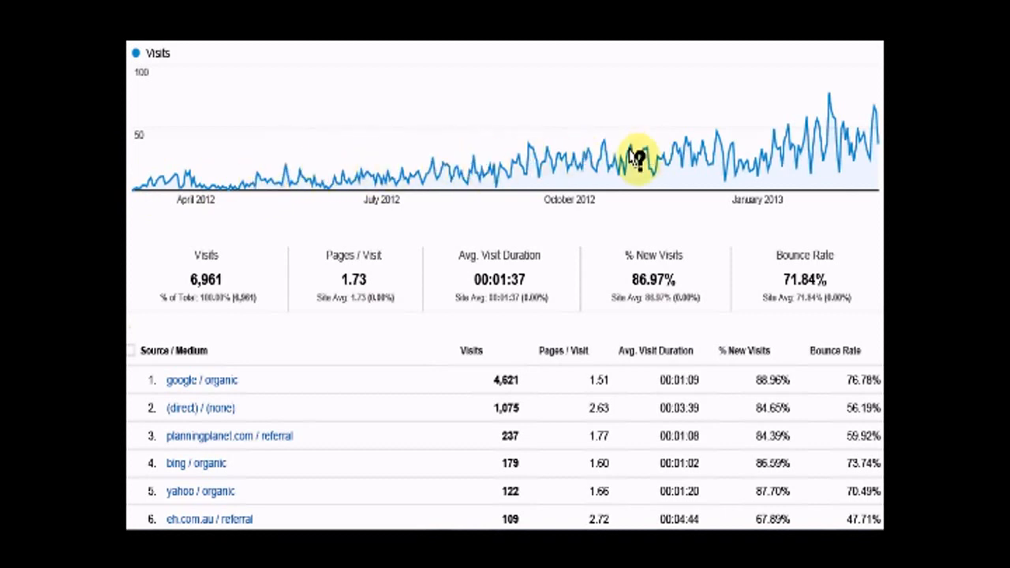
{"action": "mouse_move", "coordinate": [793, 173]}
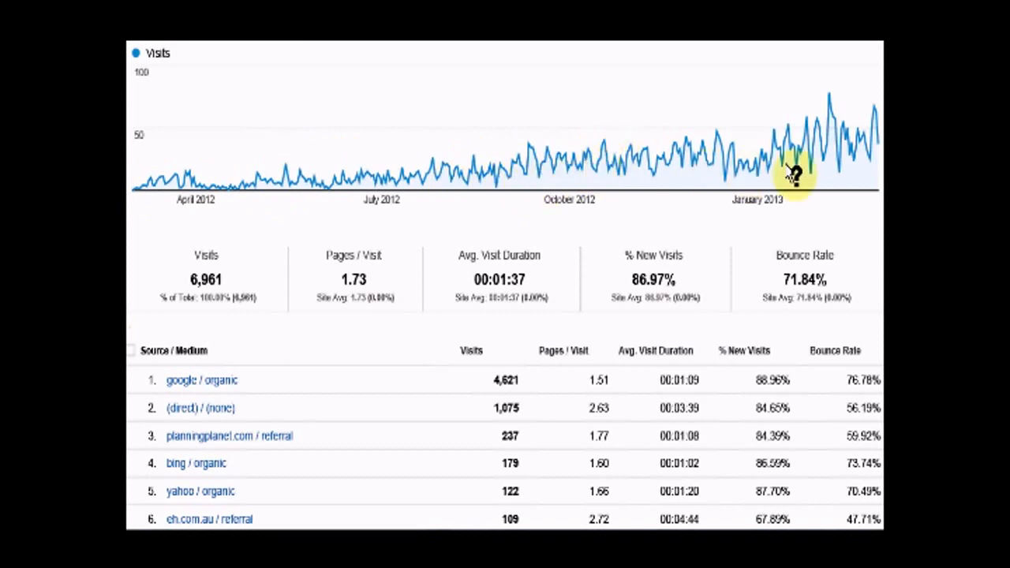
{"action": "mouse_move", "coordinate": [776, 129]}
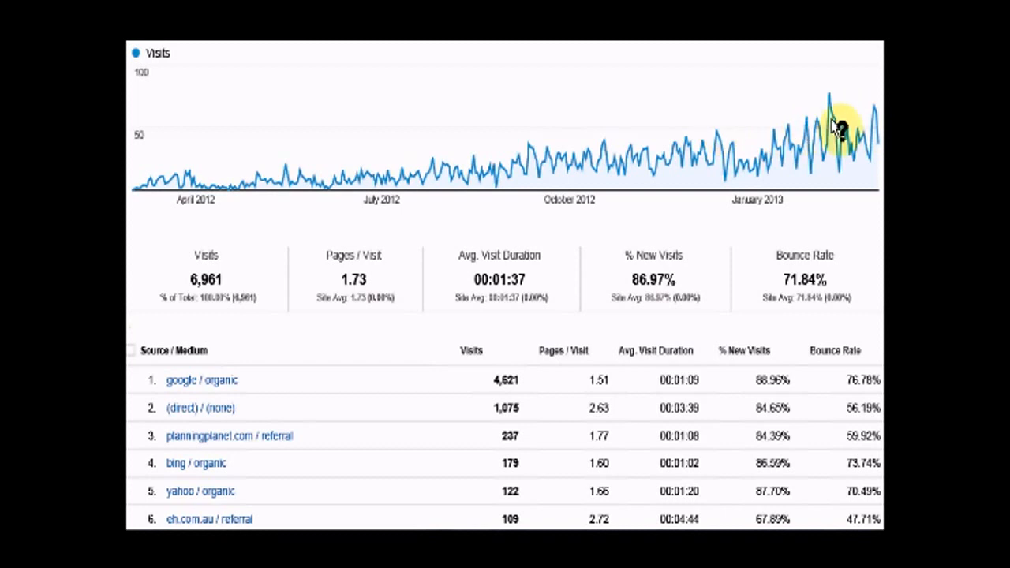
{"action": "mouse_move", "coordinate": [789, 128]}
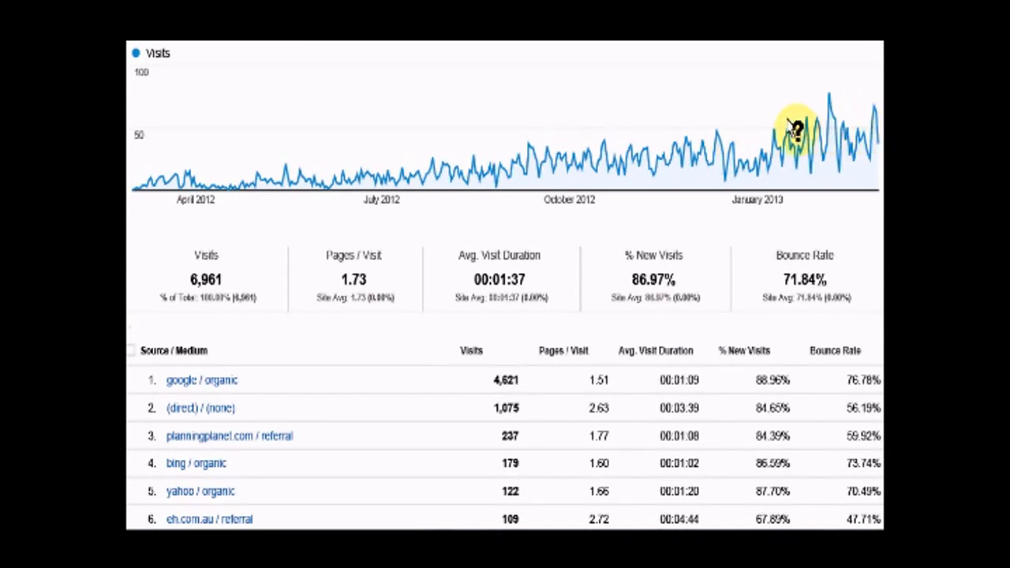